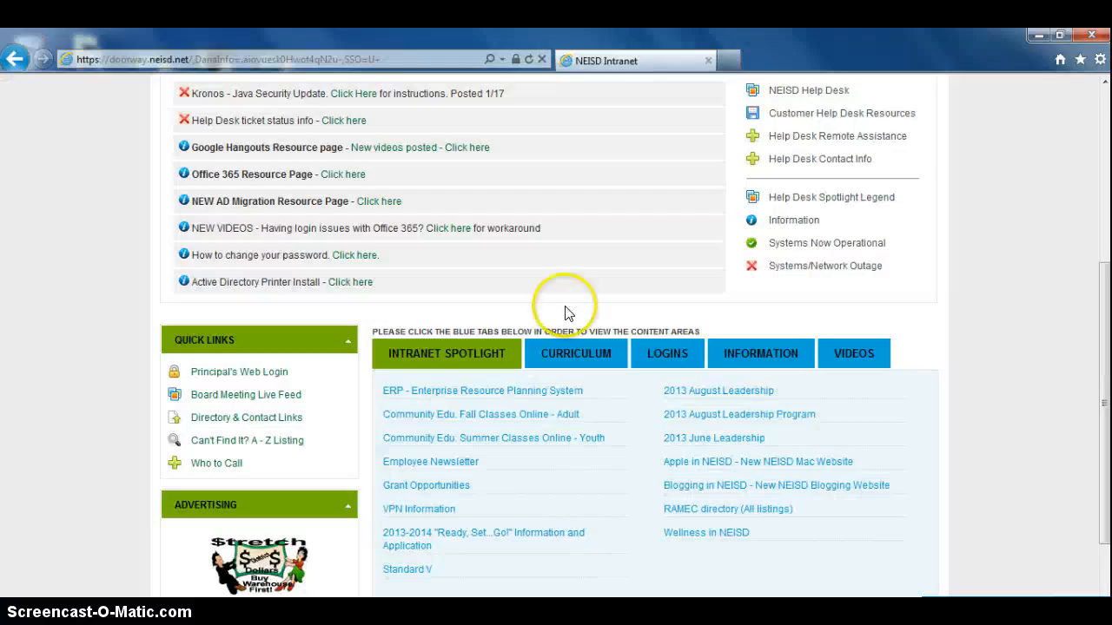
mouse_move(751, 278)
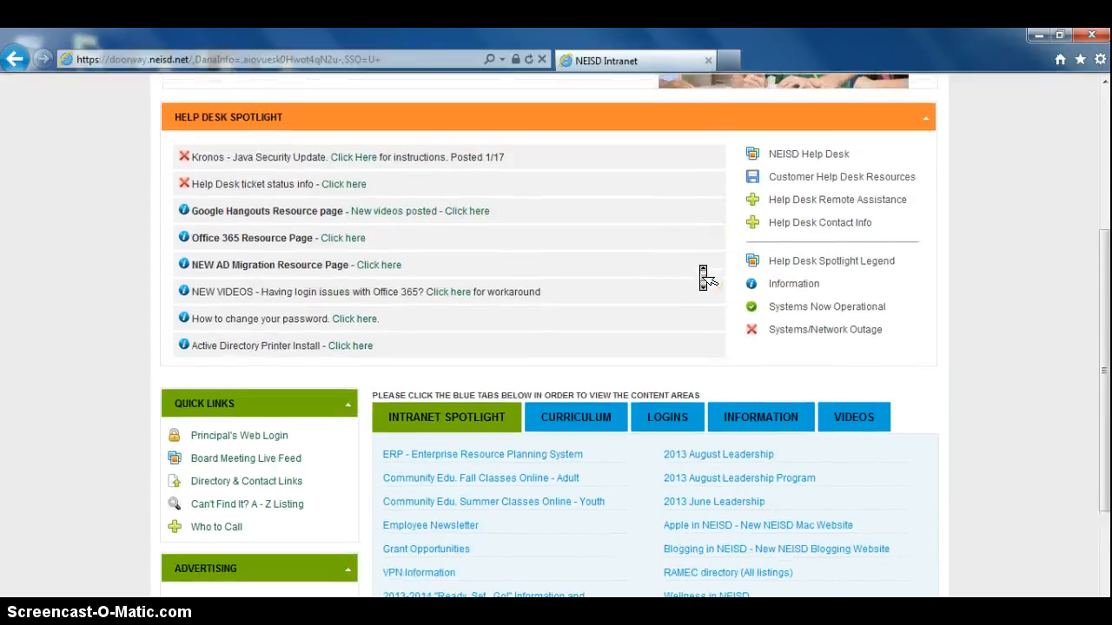
Scroll the NEISD intranet page and follow the GradeSpeed login link.
scroll("down", 3)
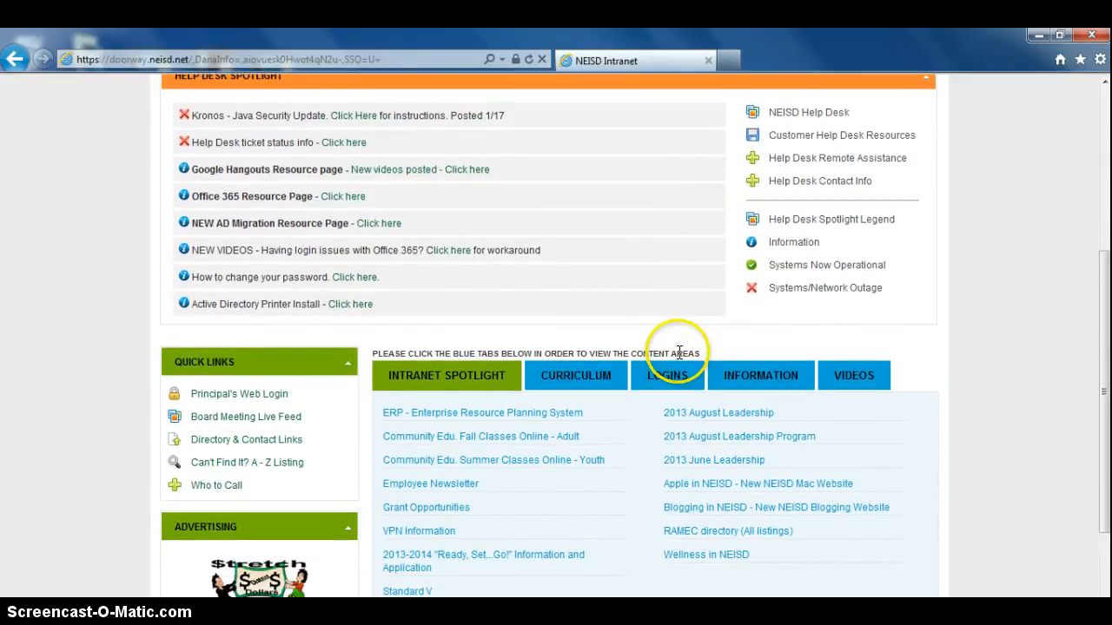
left_click(667, 376)
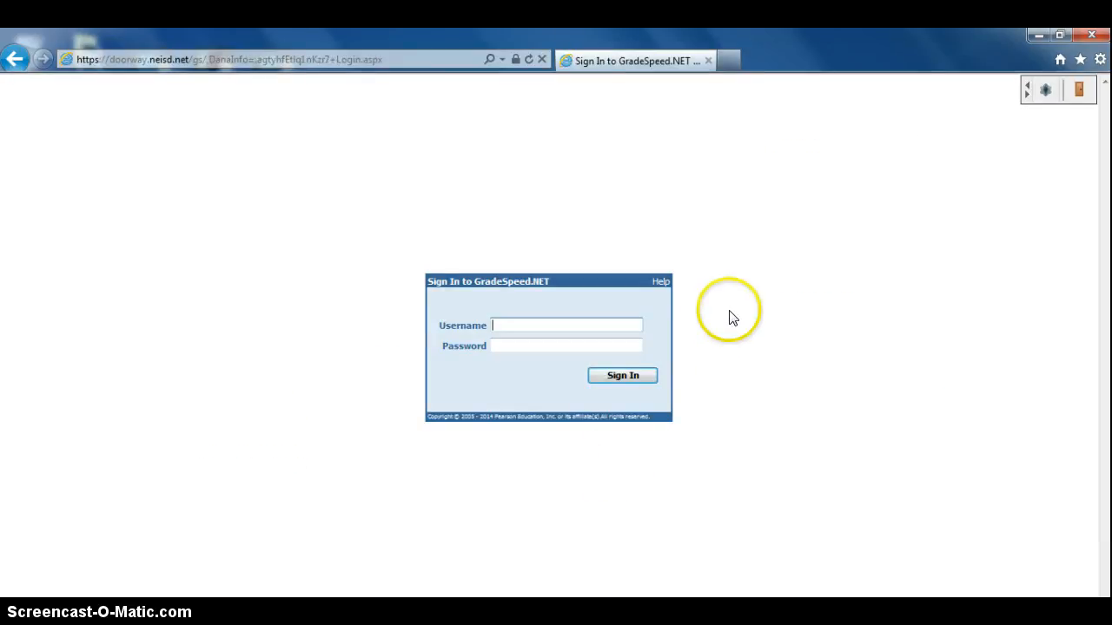
Create a desktop shortcut to the GradeSpeed sign-in page and confirm it.
right_click(734, 317)
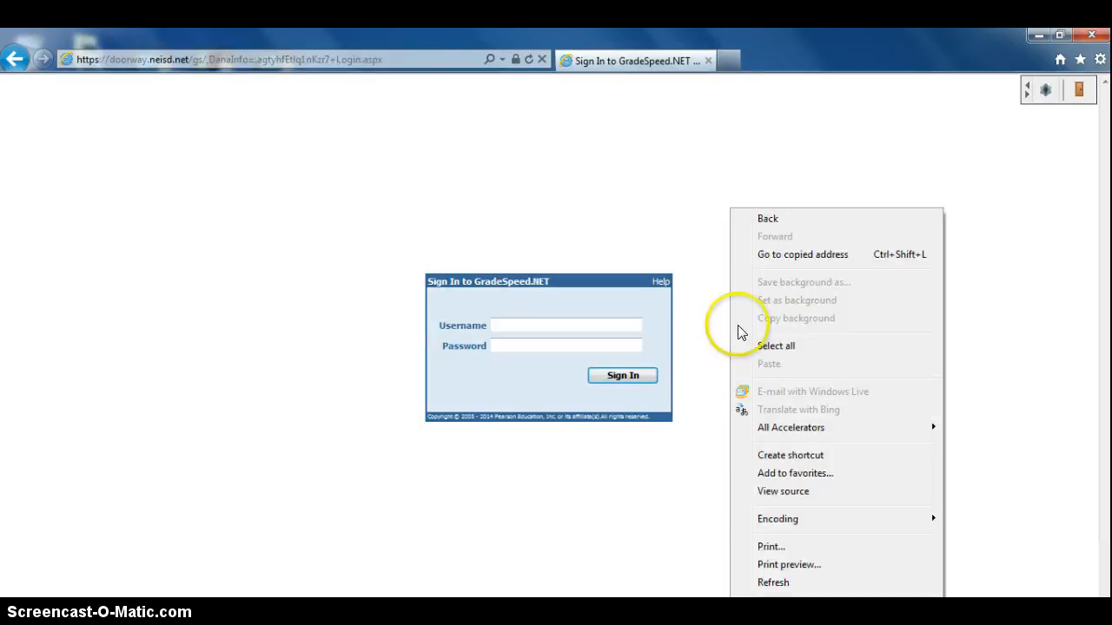
left_click(790, 455)
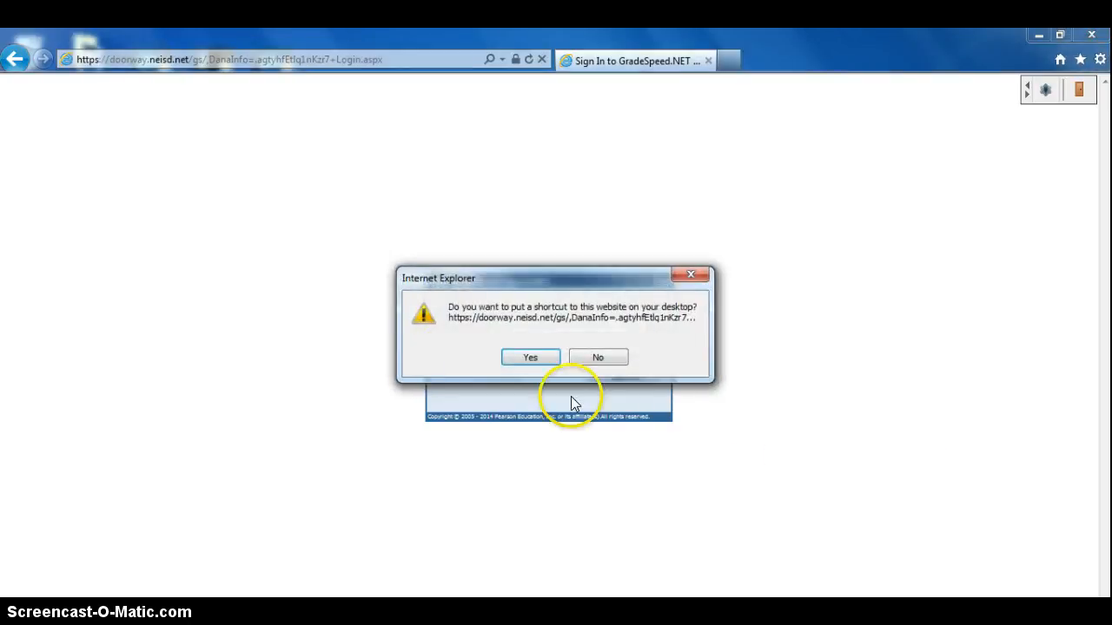
left_click(597, 357)
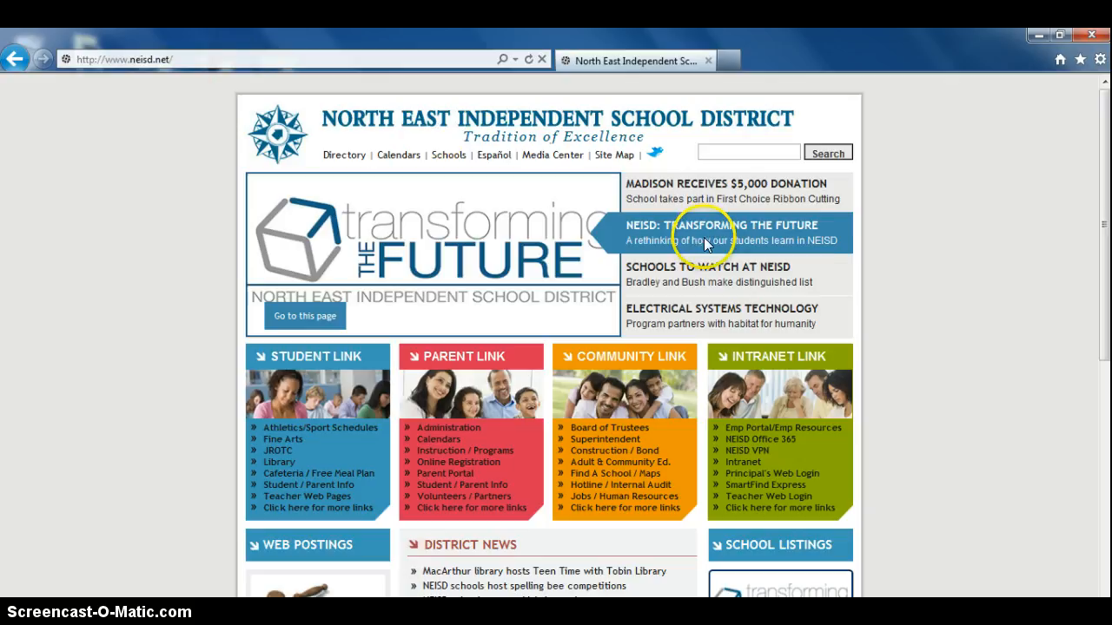
mouse_move(1058, 73)
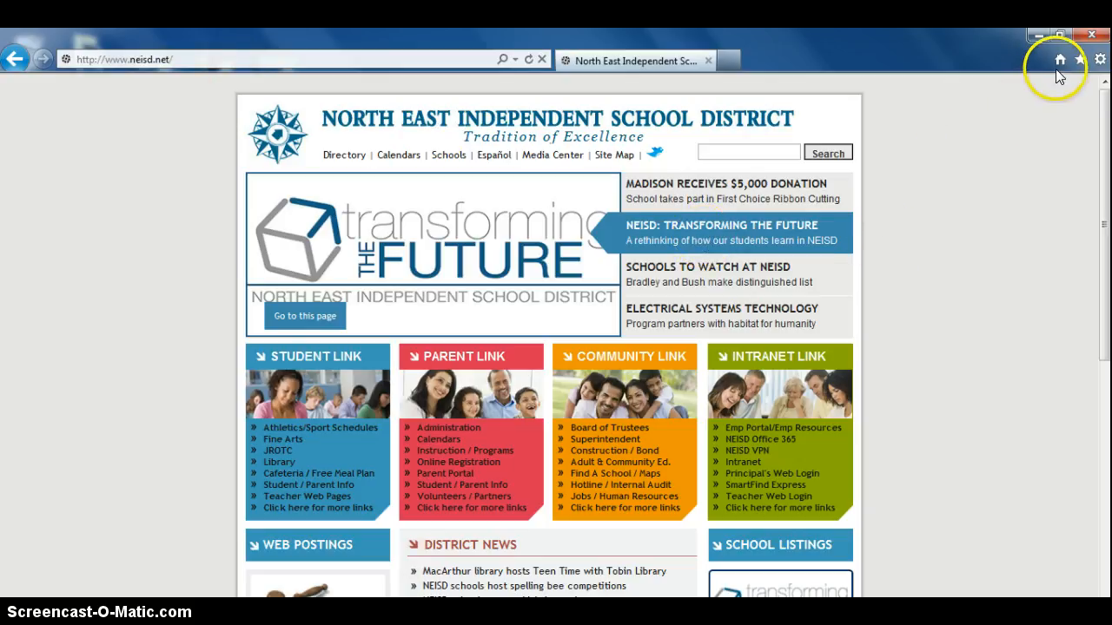
mouse_move(1084, 59)
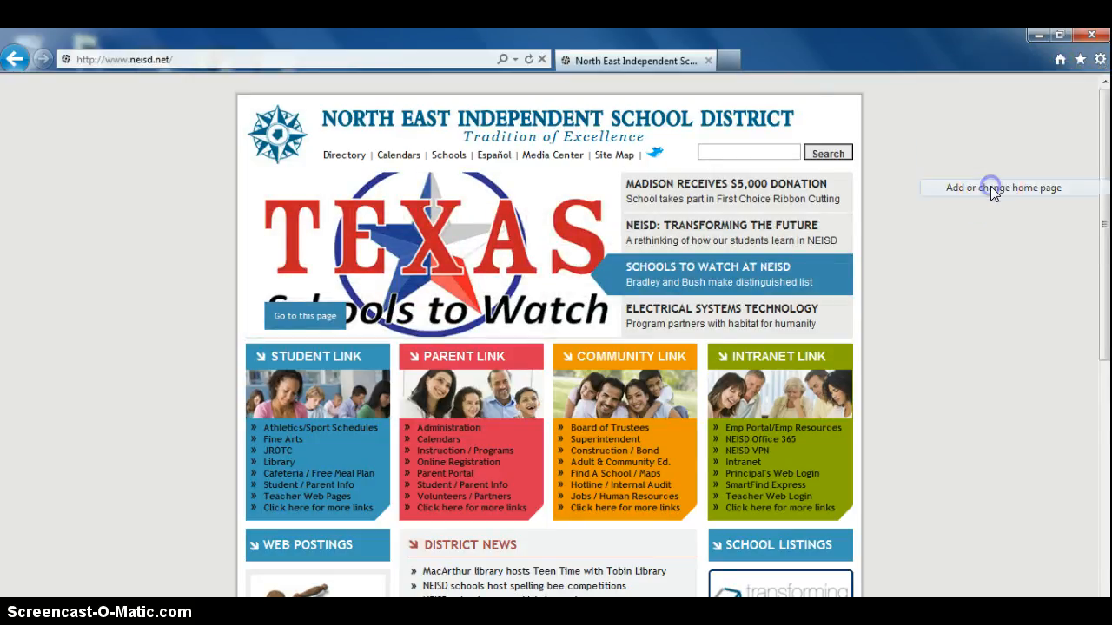
Set neisd.net as the only Internet Explorer home page and confirm.
left_click(1002, 187)
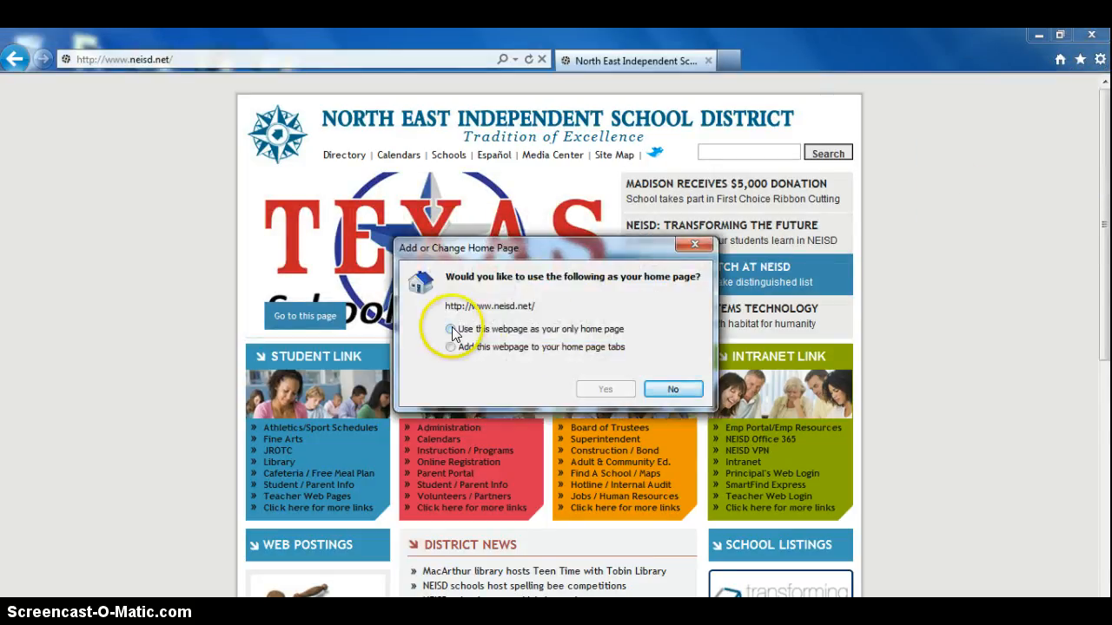
left_click(451, 329)
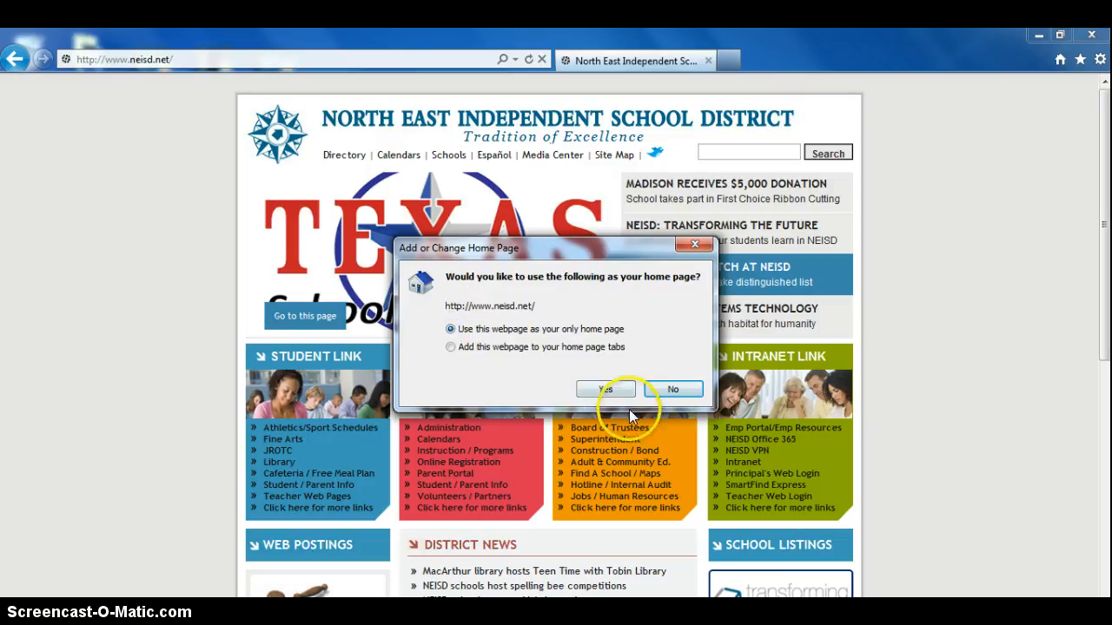
left_click(673, 388)
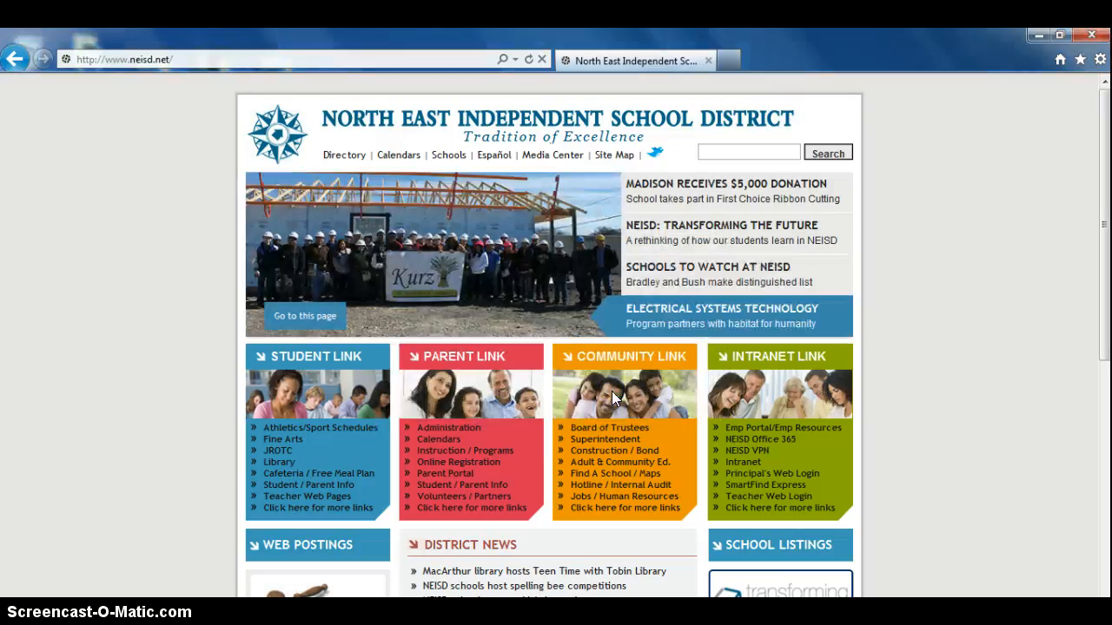
mouse_move(945, 86)
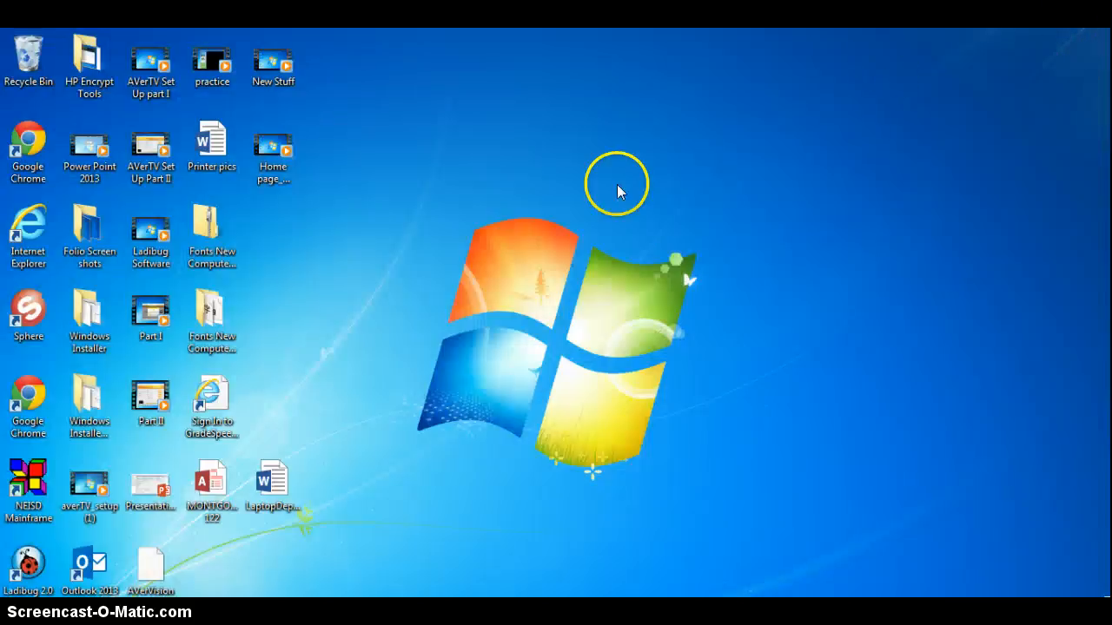
mouse_move(221, 399)
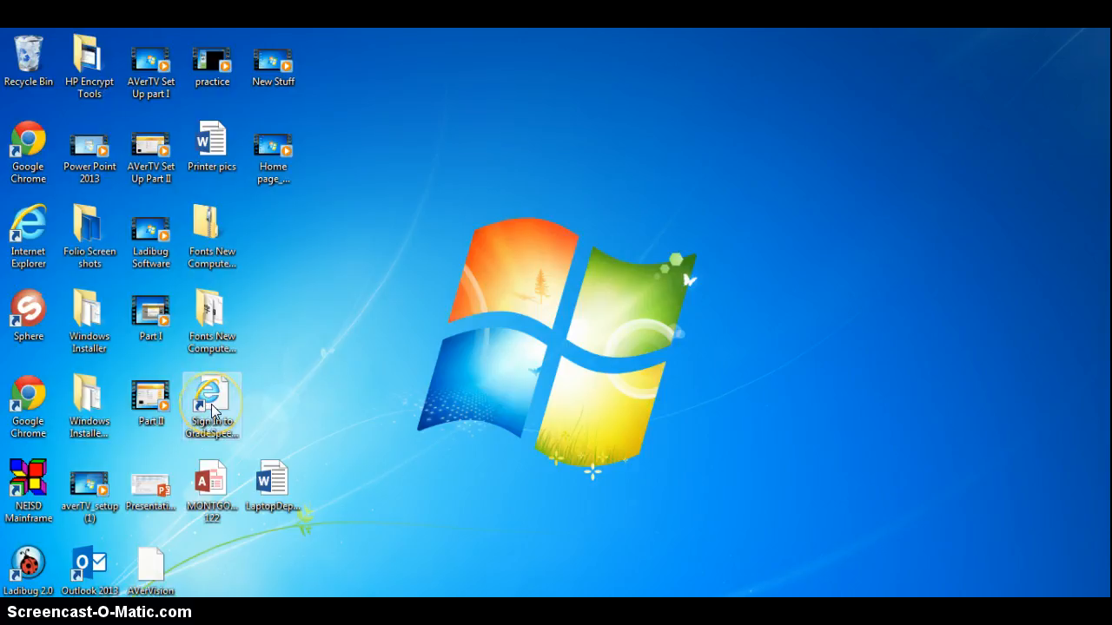
Start renaming the 'Sign In to GradeSpeed' desktop shortcut.
right_click(211, 405)
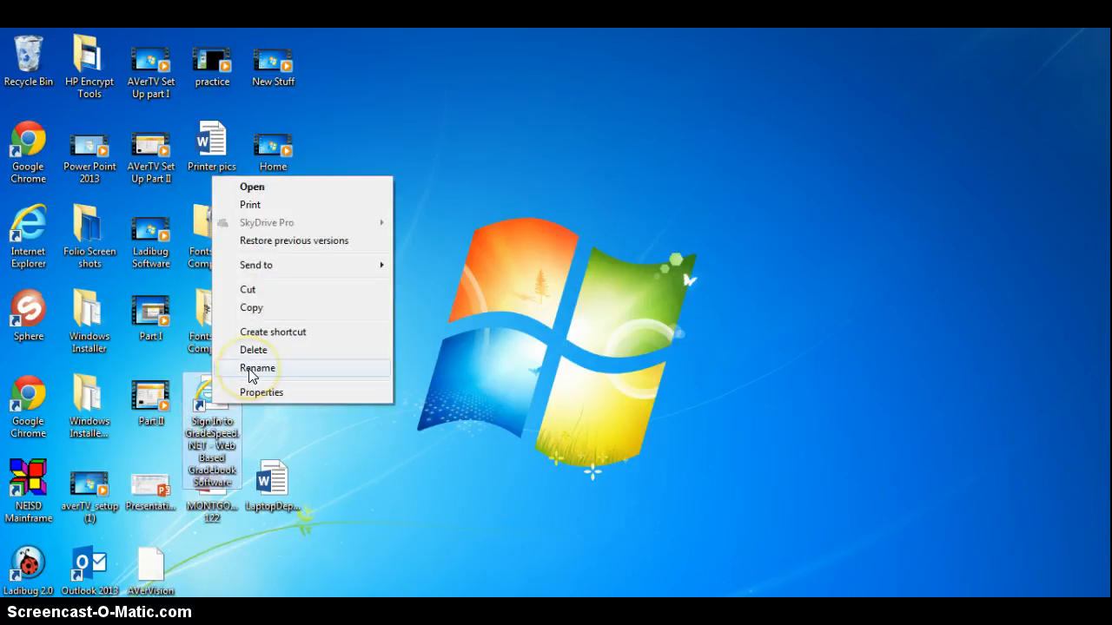
left_click(258, 367)
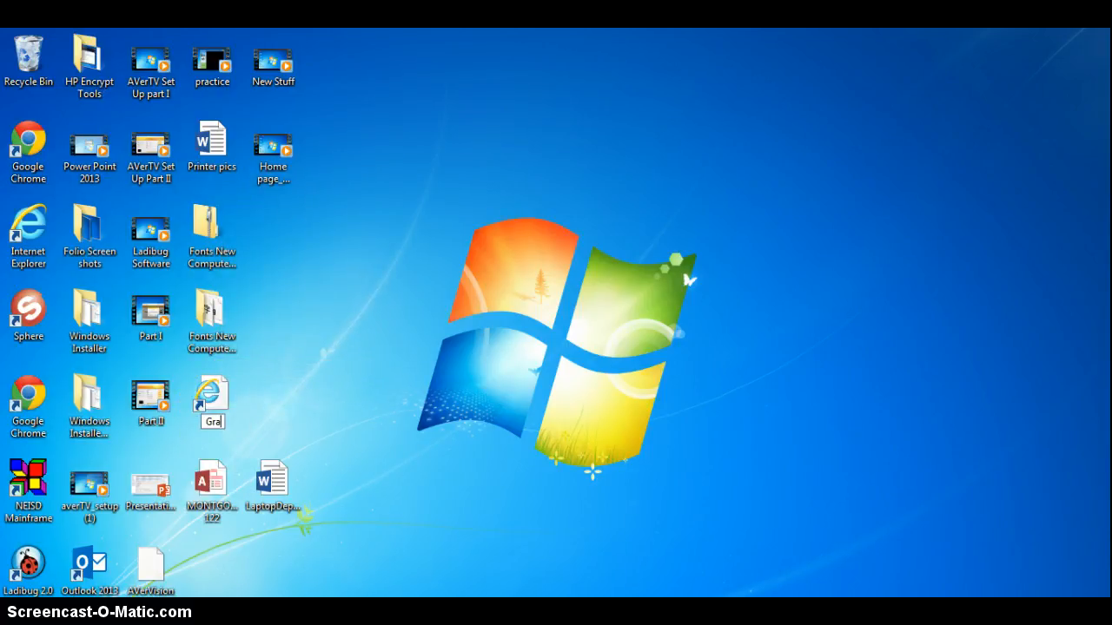